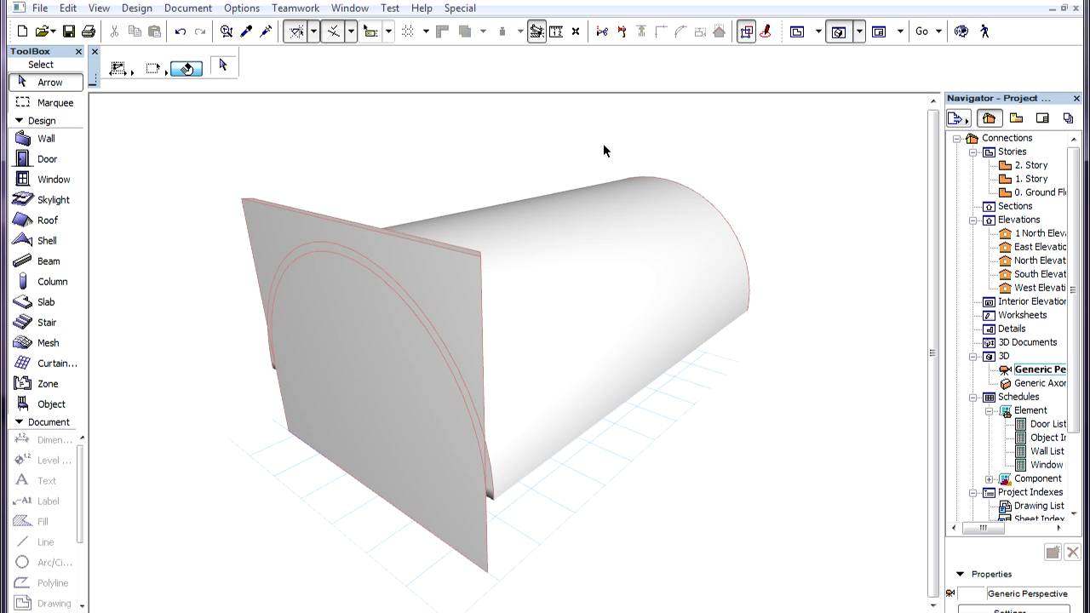
mouse_move(531, 167)
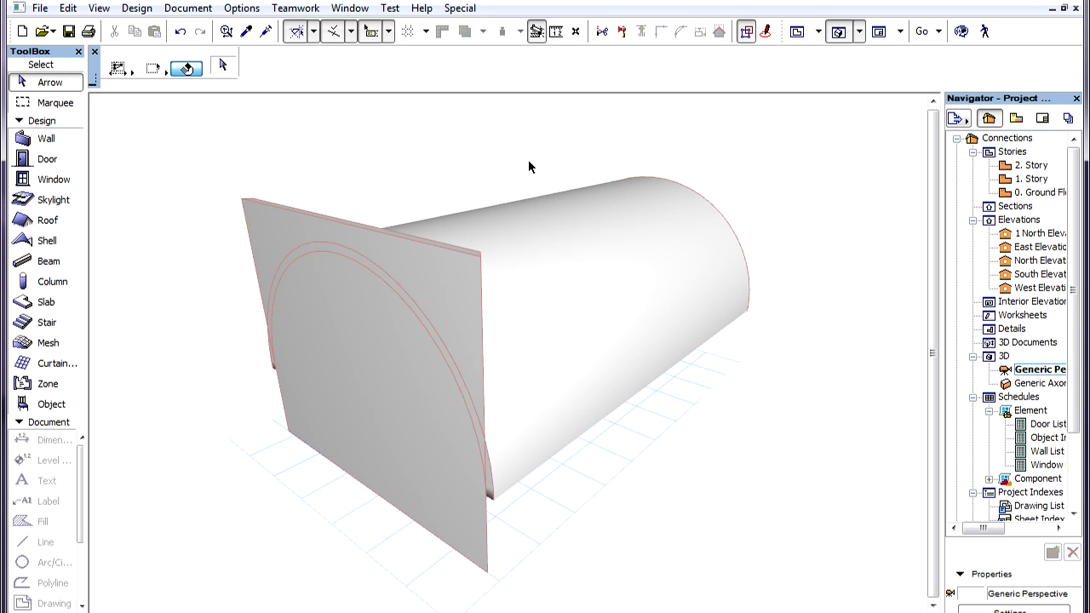
mouse_move(523, 173)
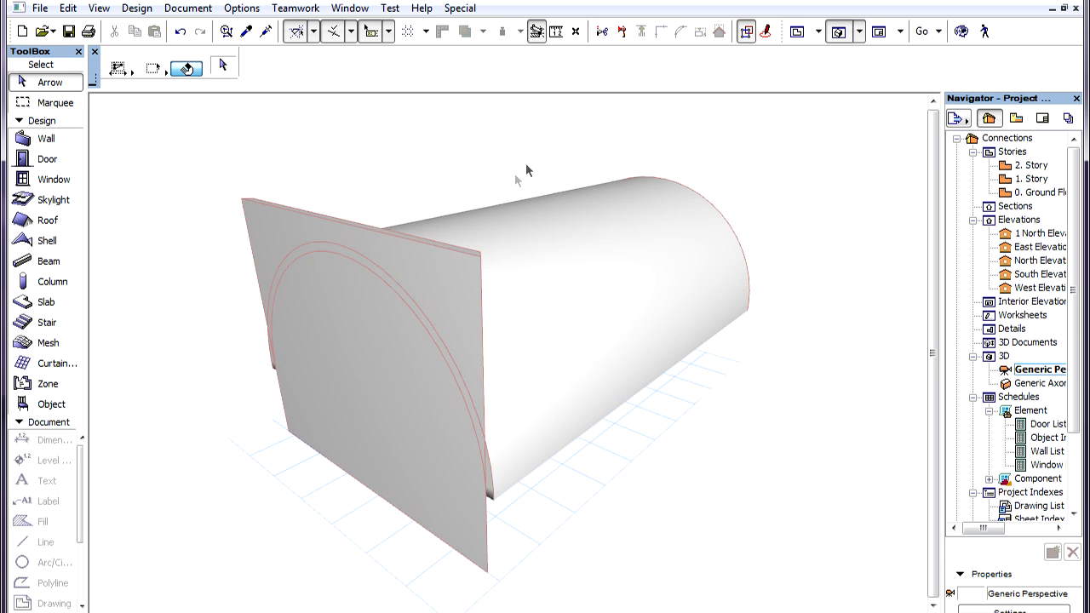
Select the flat front panel and add the barrel-vault shell to the selection.
left_click(437, 294)
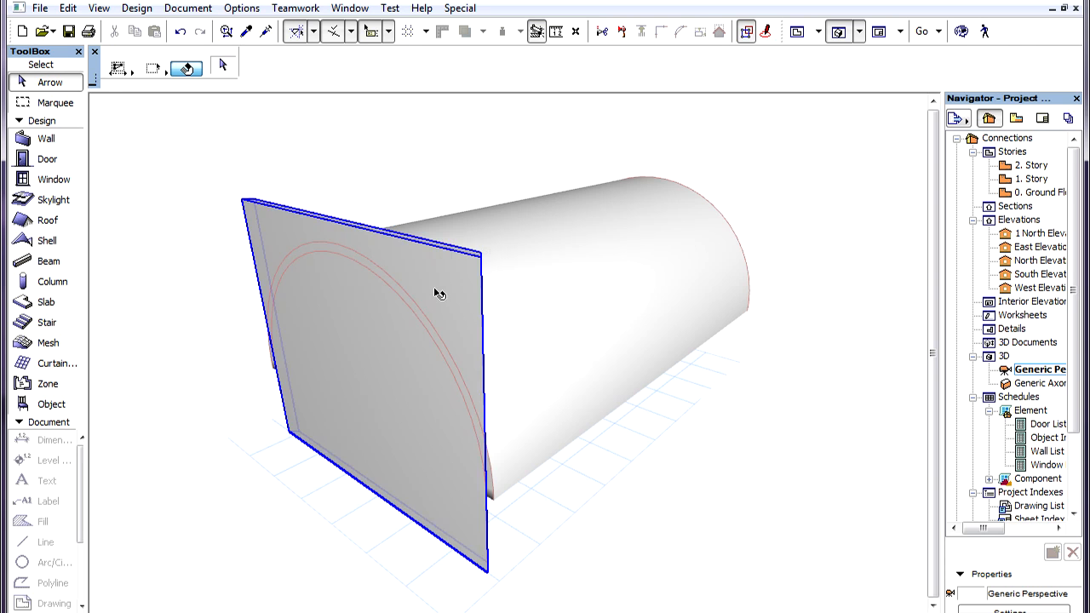
left_click(545, 294)
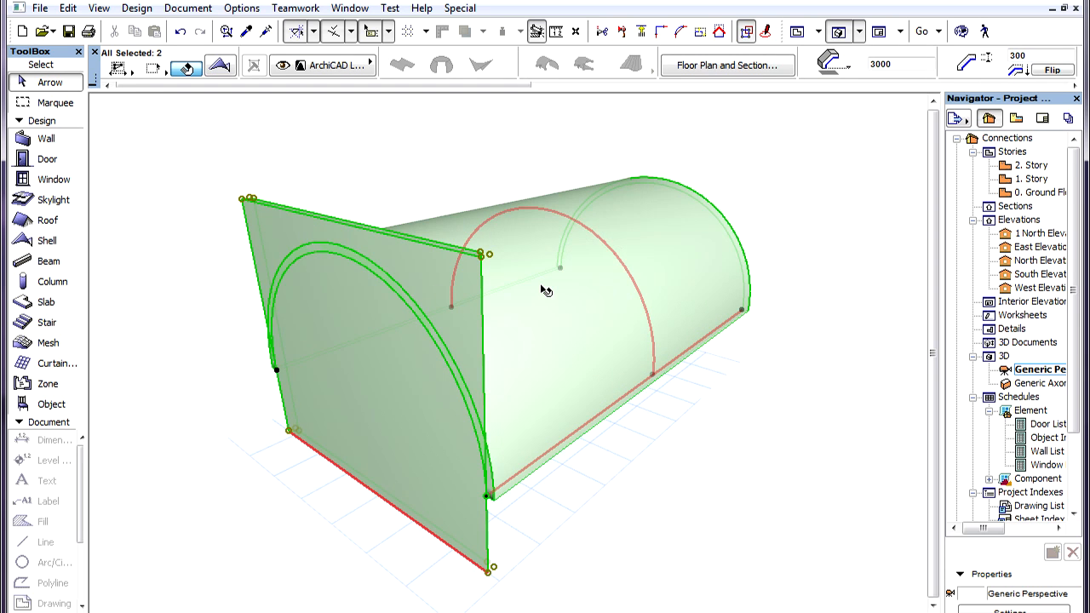
mouse_move(543, 291)
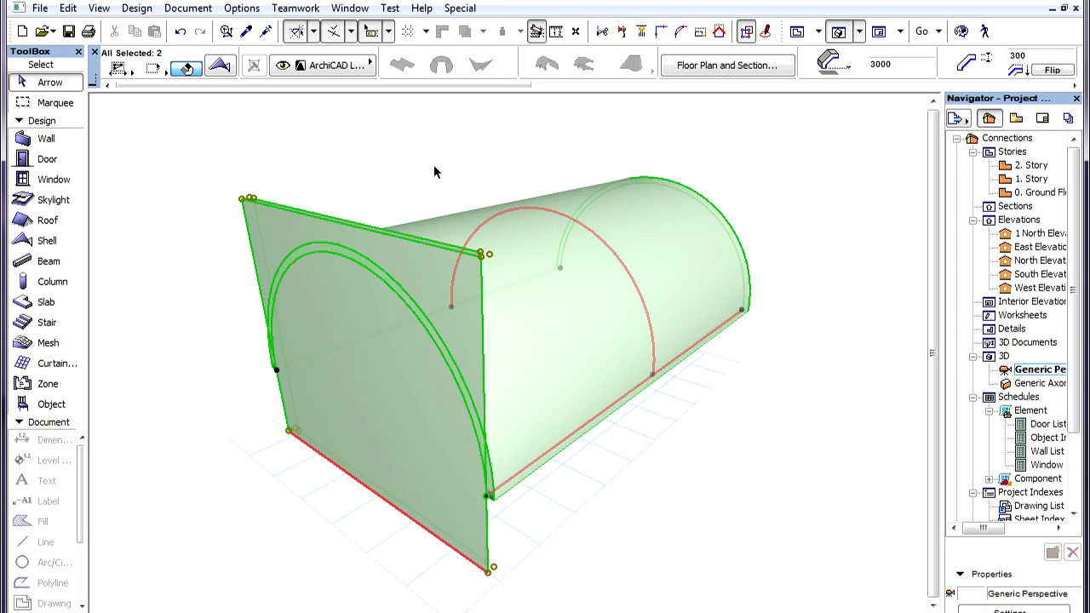
Trim the front panel to the selected barrel-vault shell via Connect > Trim Elements to Roof/Shell.
right_click(436, 172)
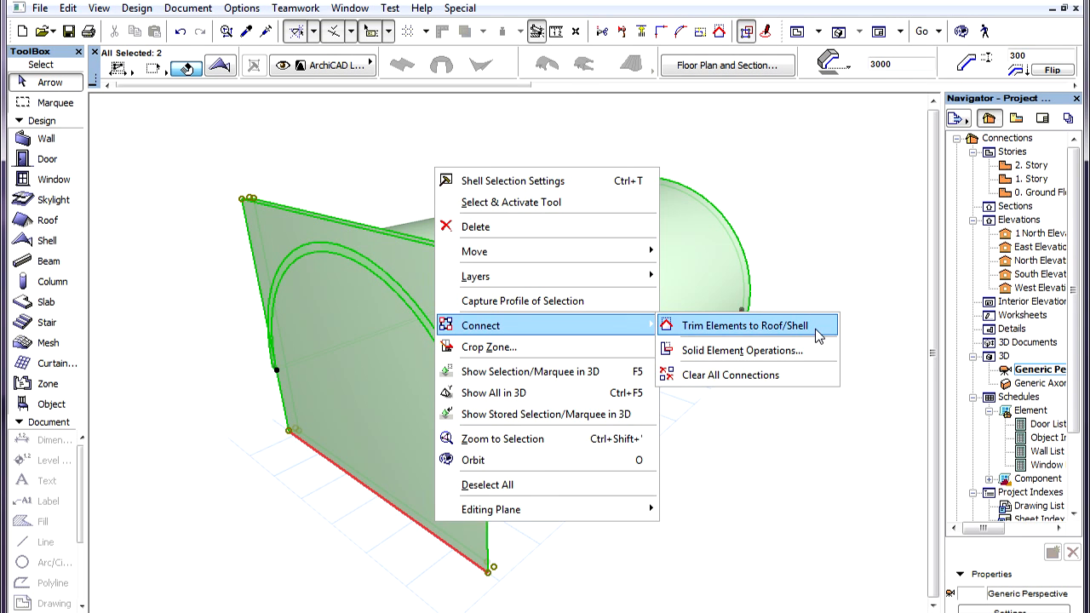
left_click(745, 325)
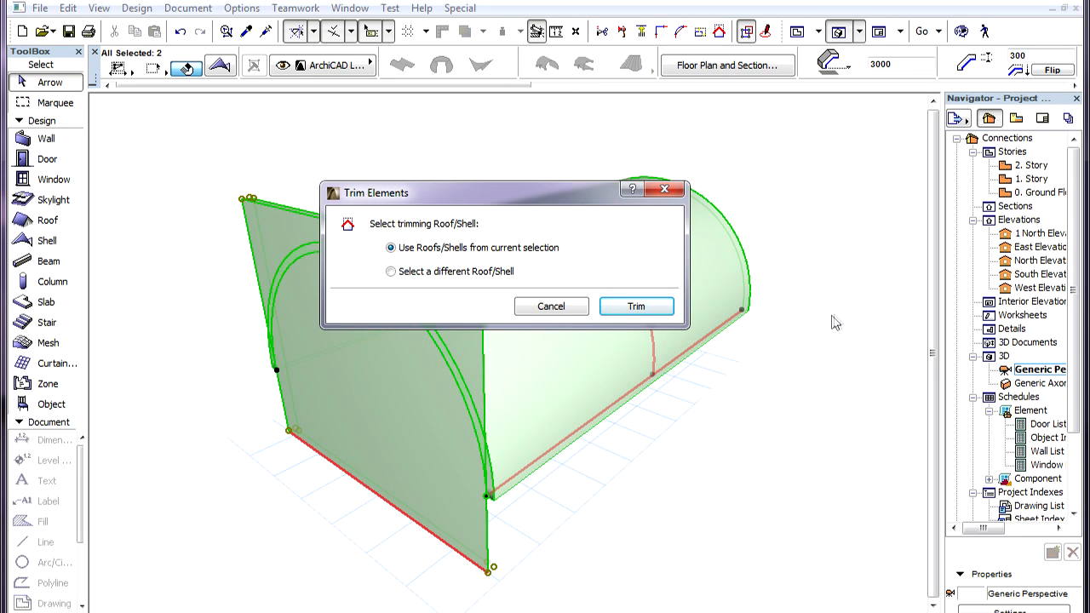
mouse_move(636, 306)
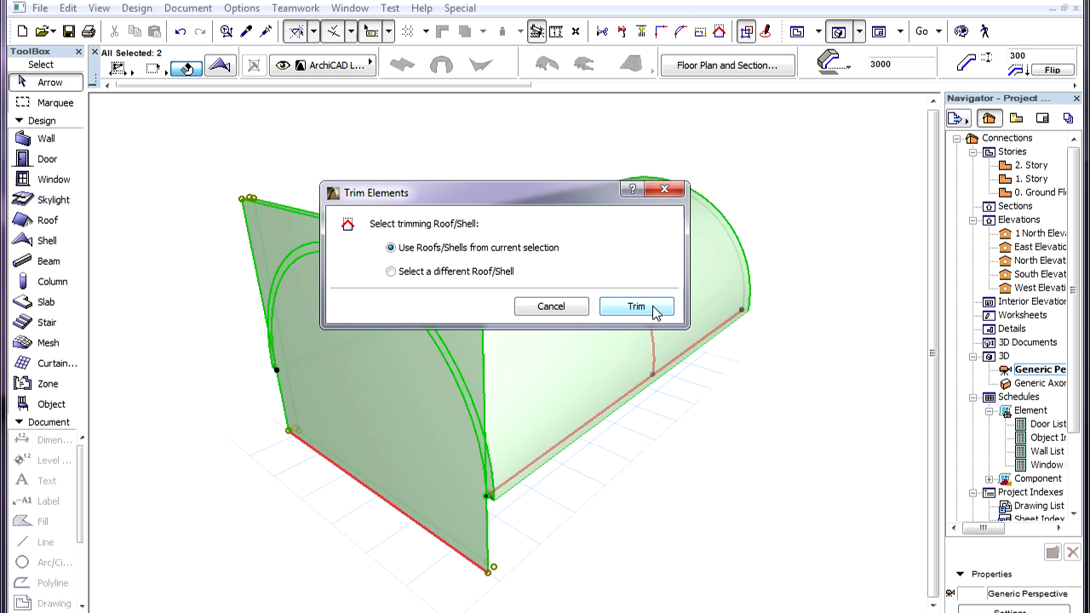
mouse_move(418, 256)
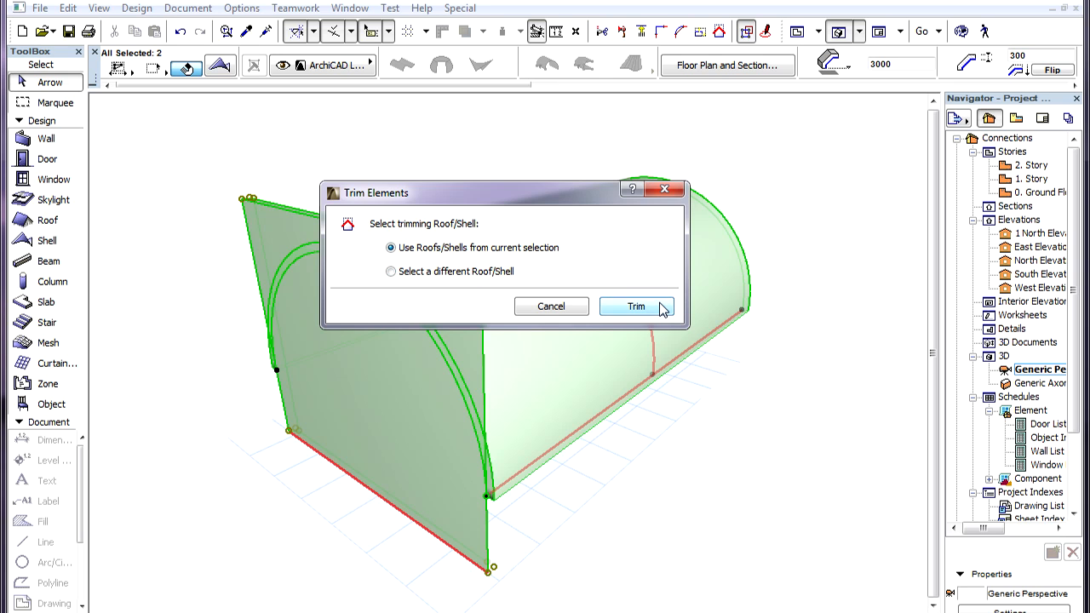
left_click(636, 306)
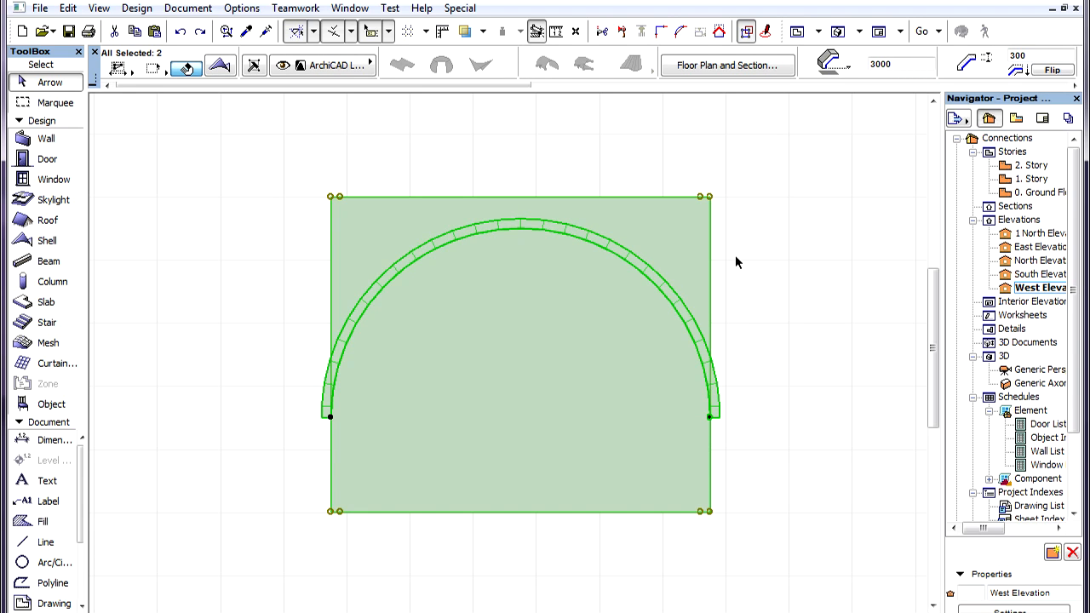
mouse_move(734, 243)
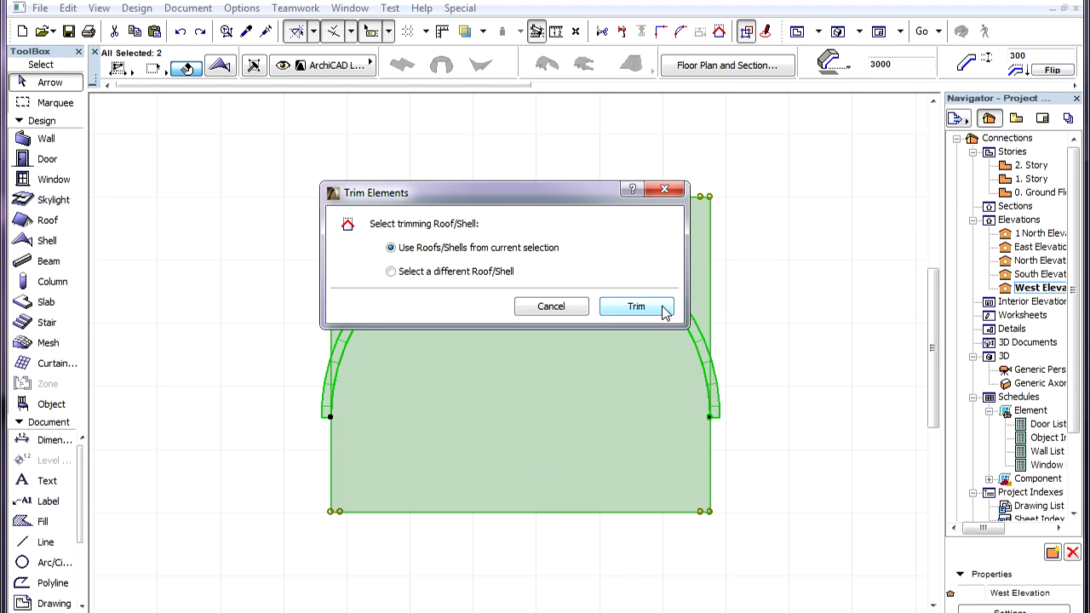
Select both intersecting barrel vaults and open Trim Elements using the selected shells.
left_click(636, 306)
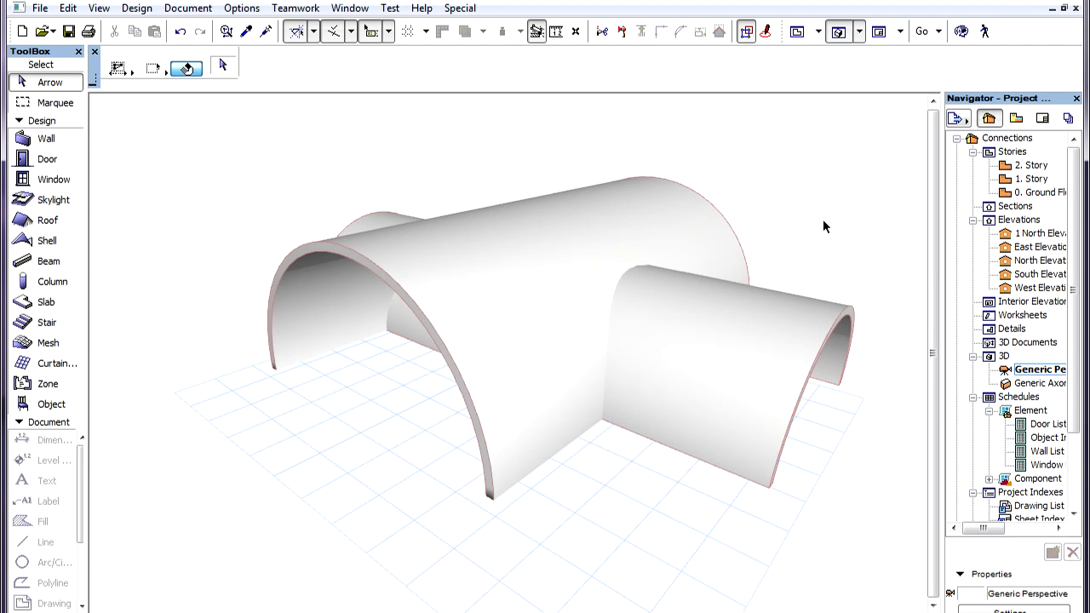
mouse_move(790, 183)
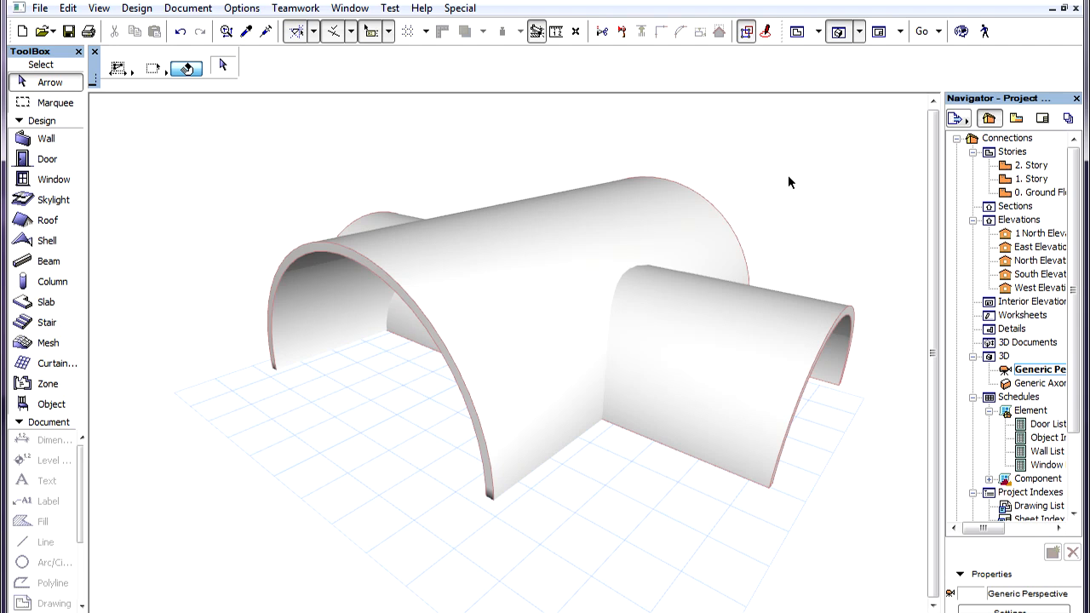
left_click(675, 223)
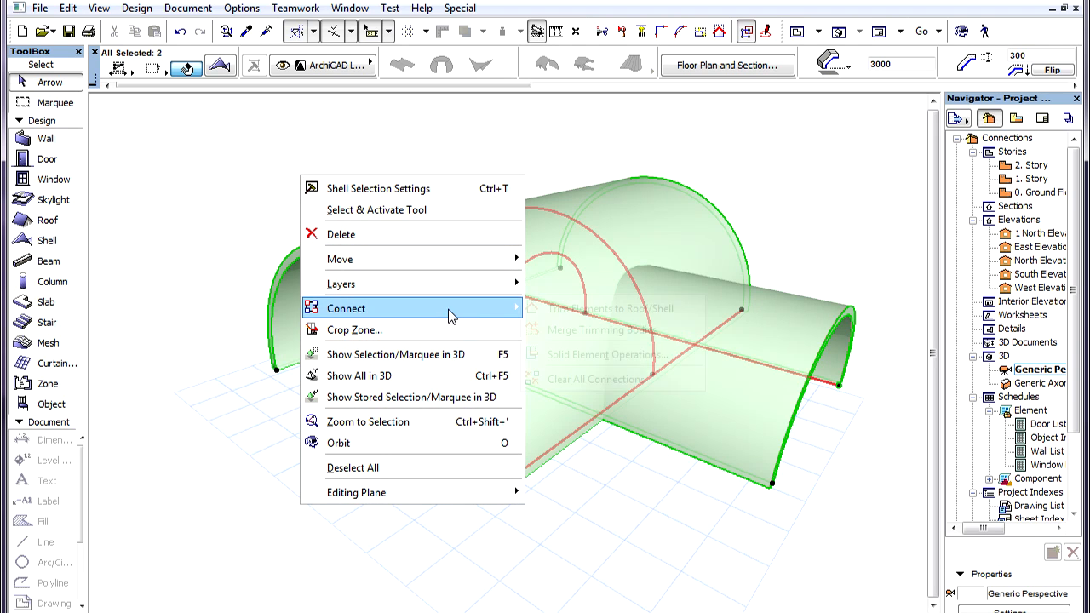
left_click(609, 308)
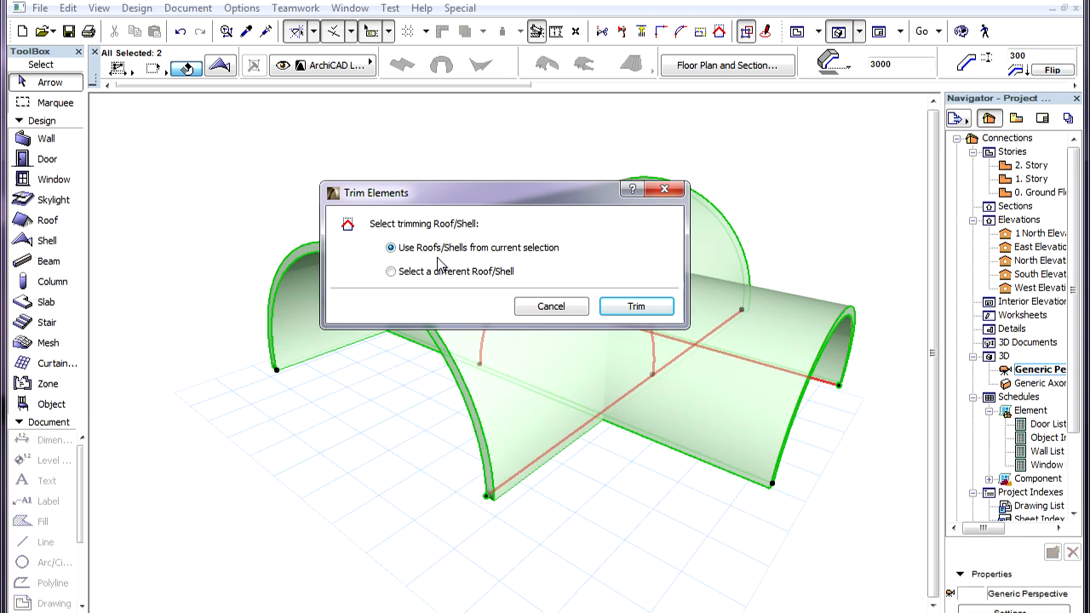
mouse_move(637, 307)
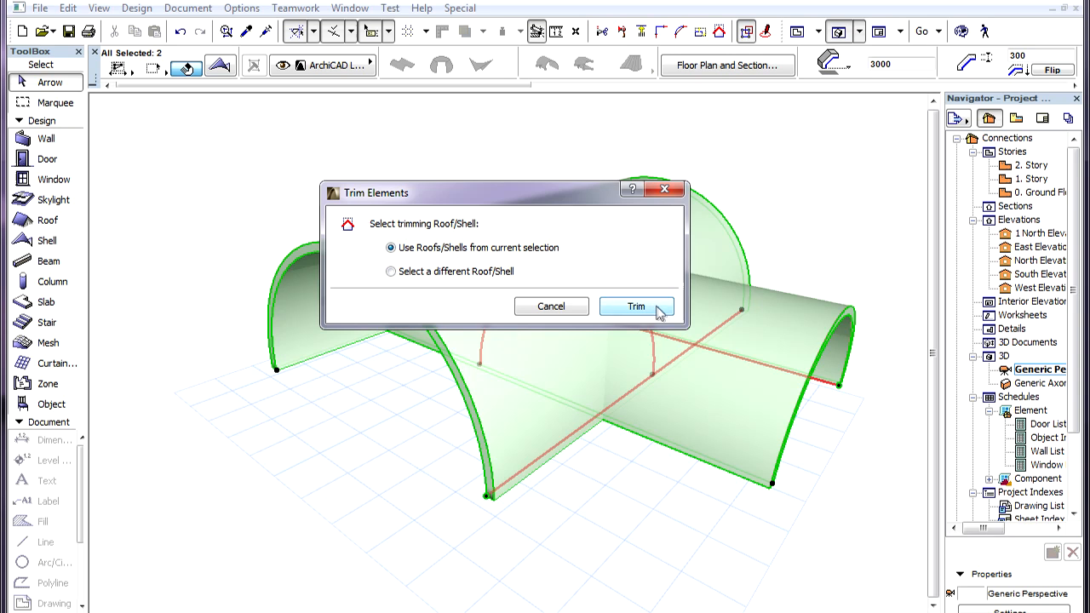
Trim the two barrel vaults to each other and orbit to inspect the junction.
left_click(635, 306)
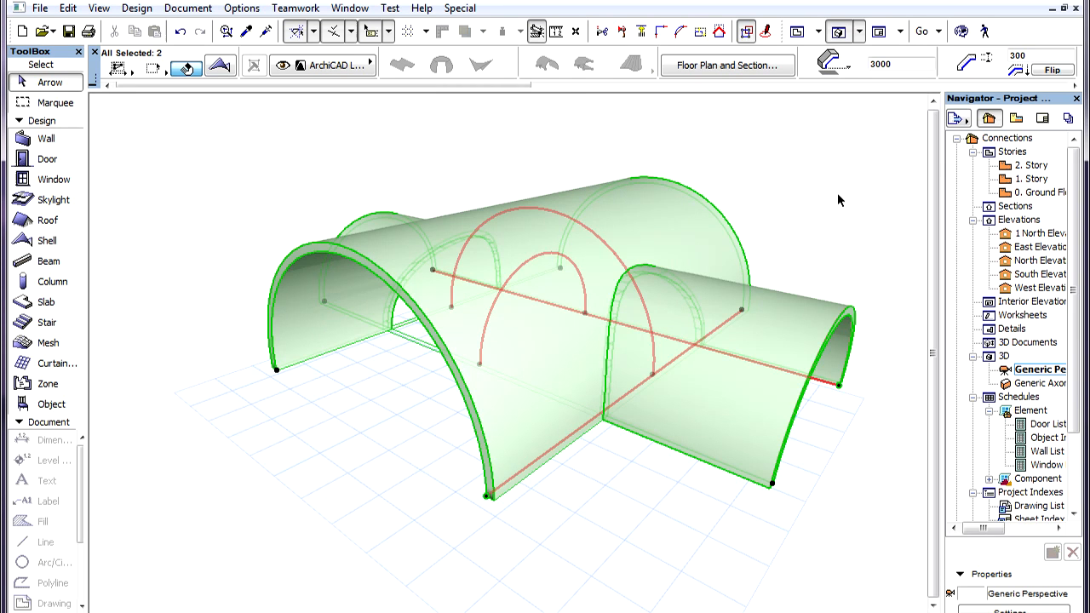
mouse_move(818, 216)
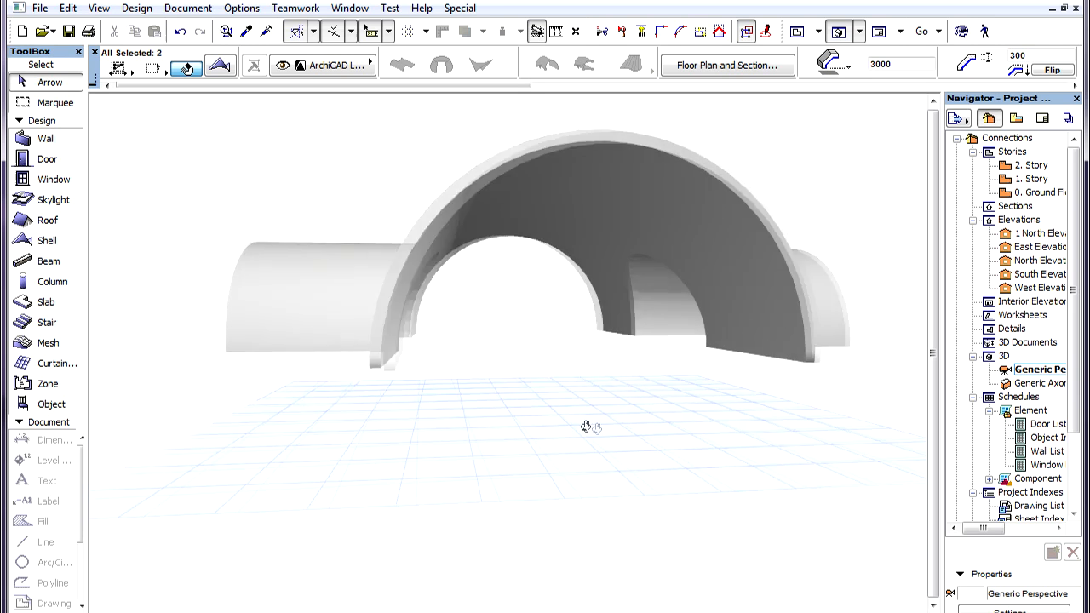
left_click_drag(585, 427, 480, 438)
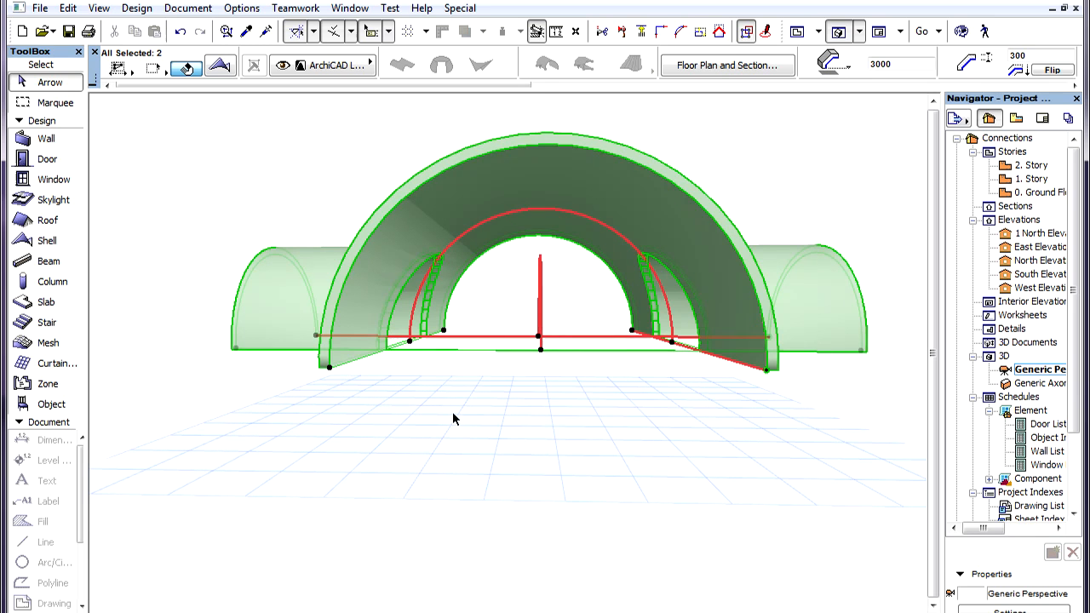
mouse_move(562, 414)
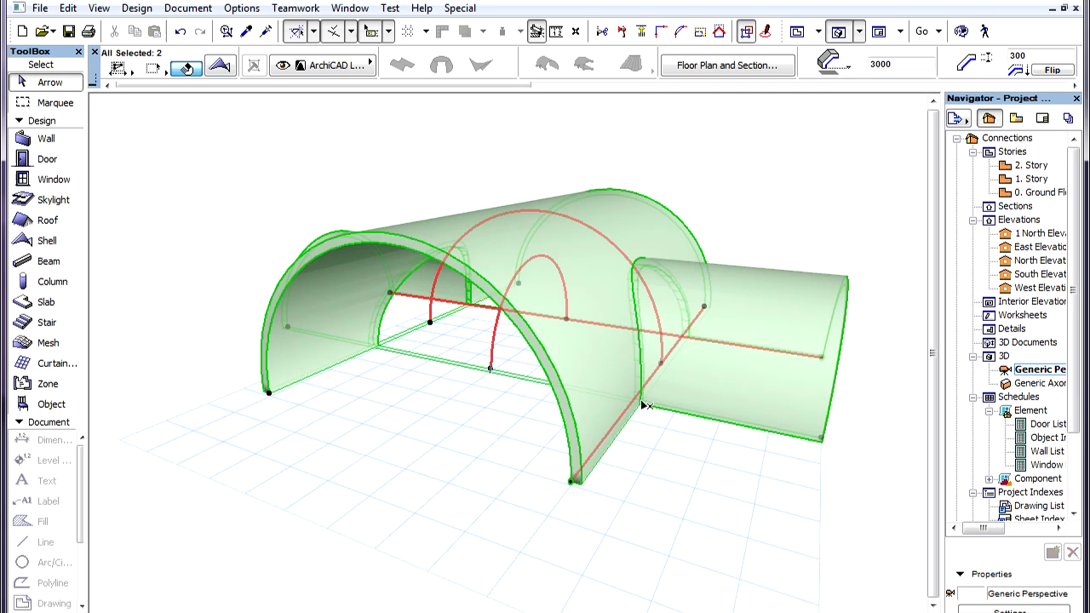
mouse_move(661, 268)
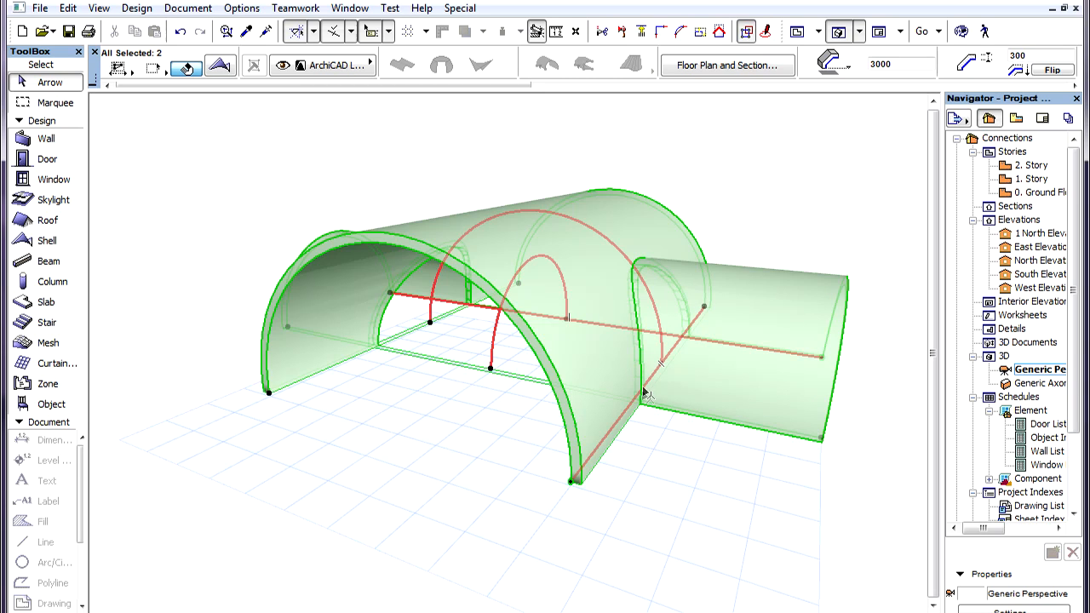
mouse_move(767, 227)
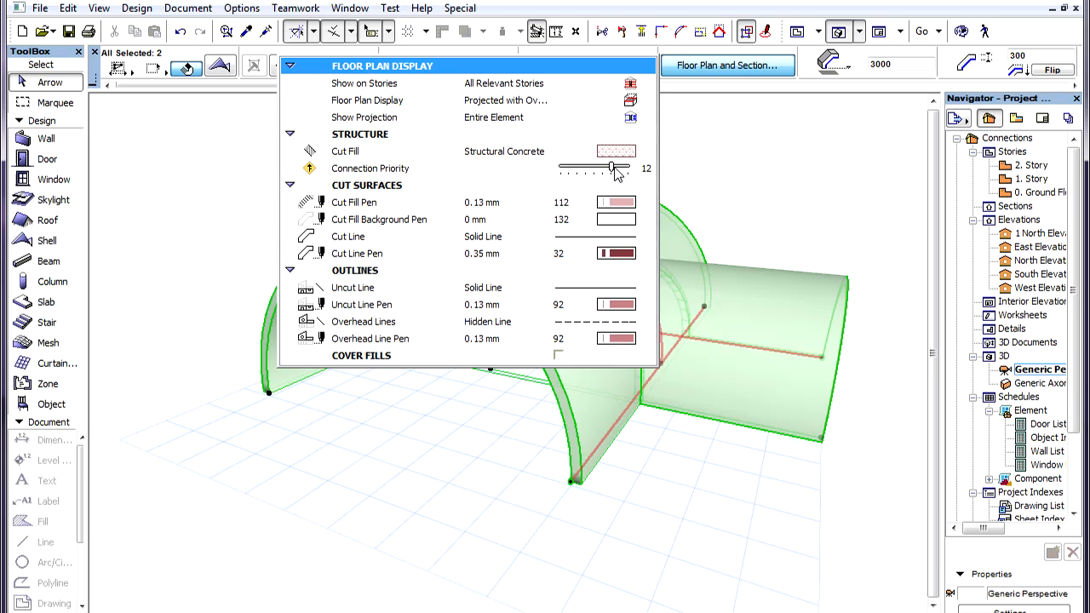
mouse_move(803, 166)
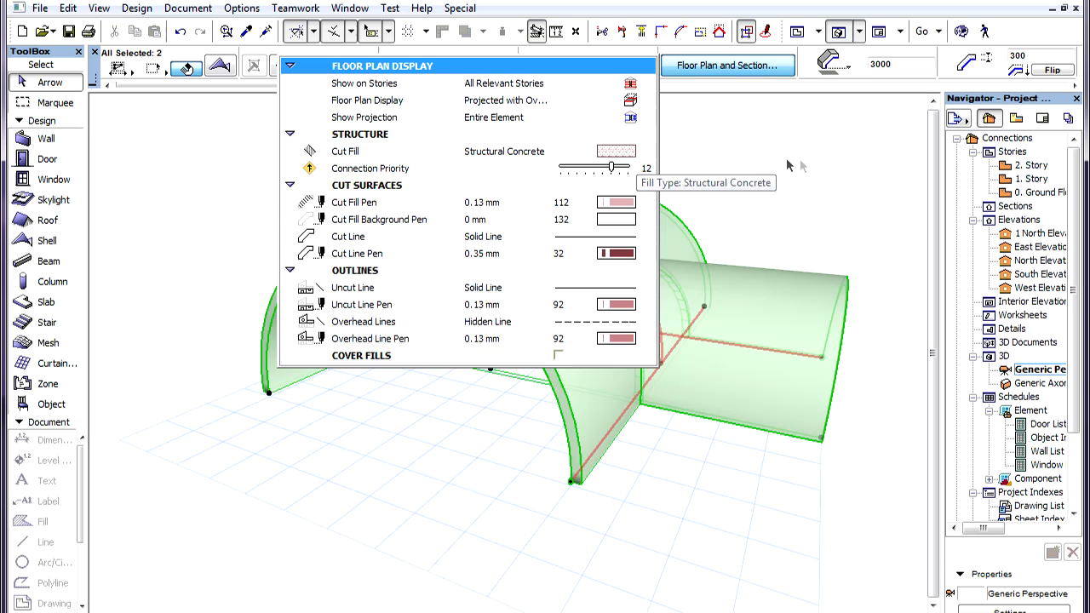